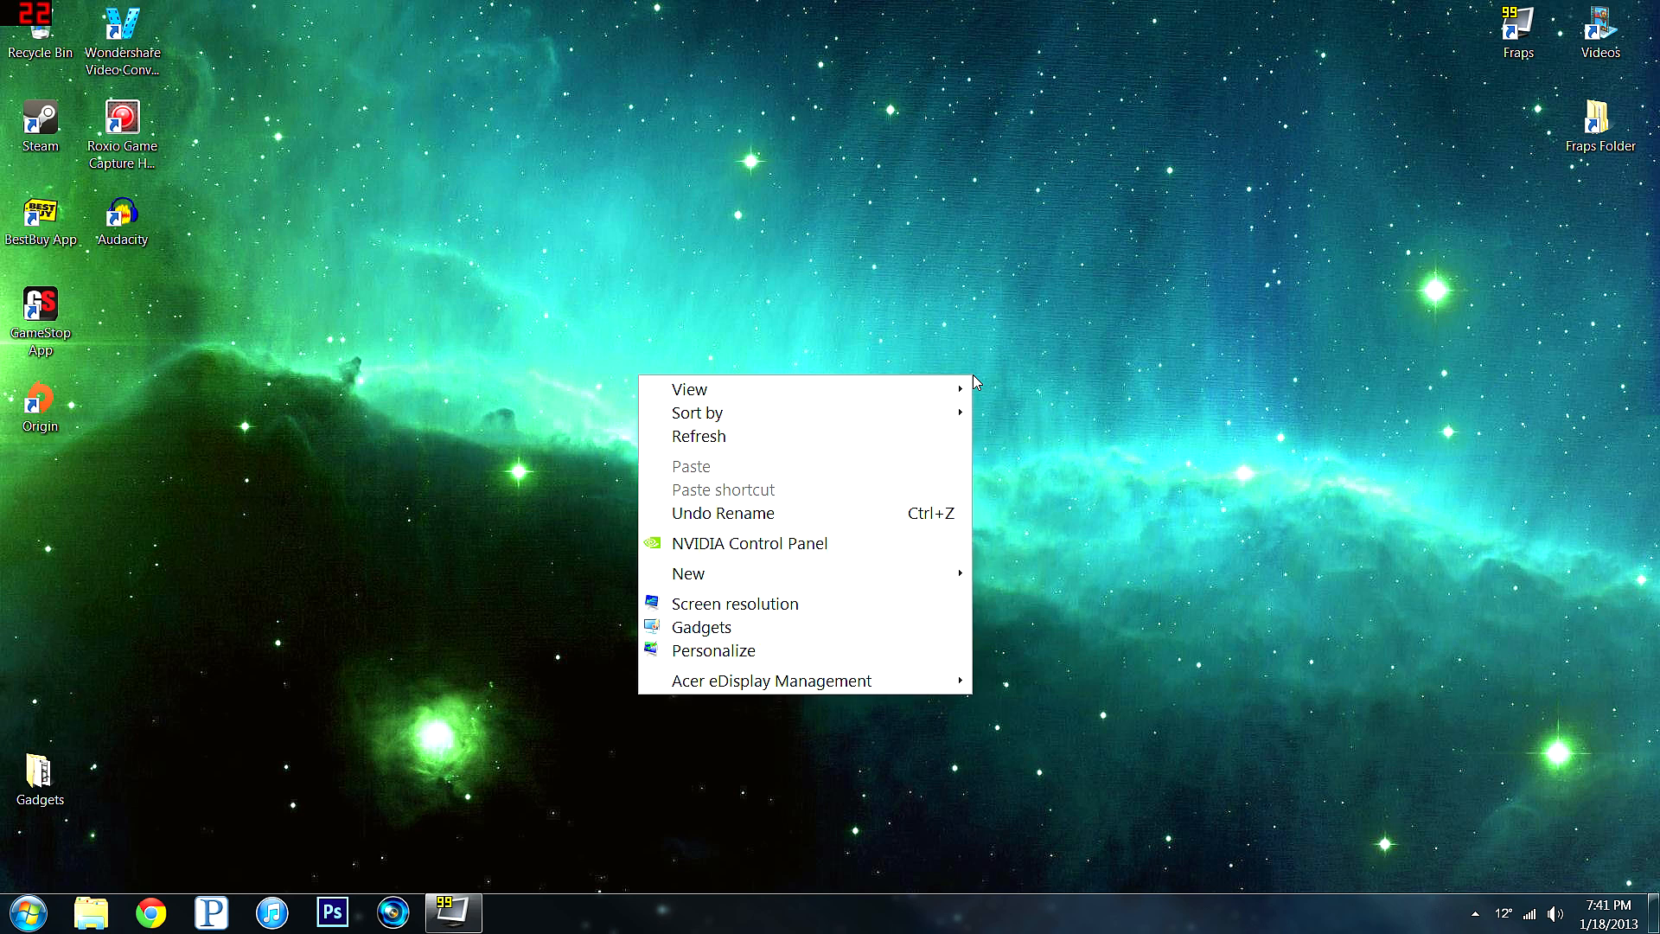
pyautogui.moveTo(768, 554)
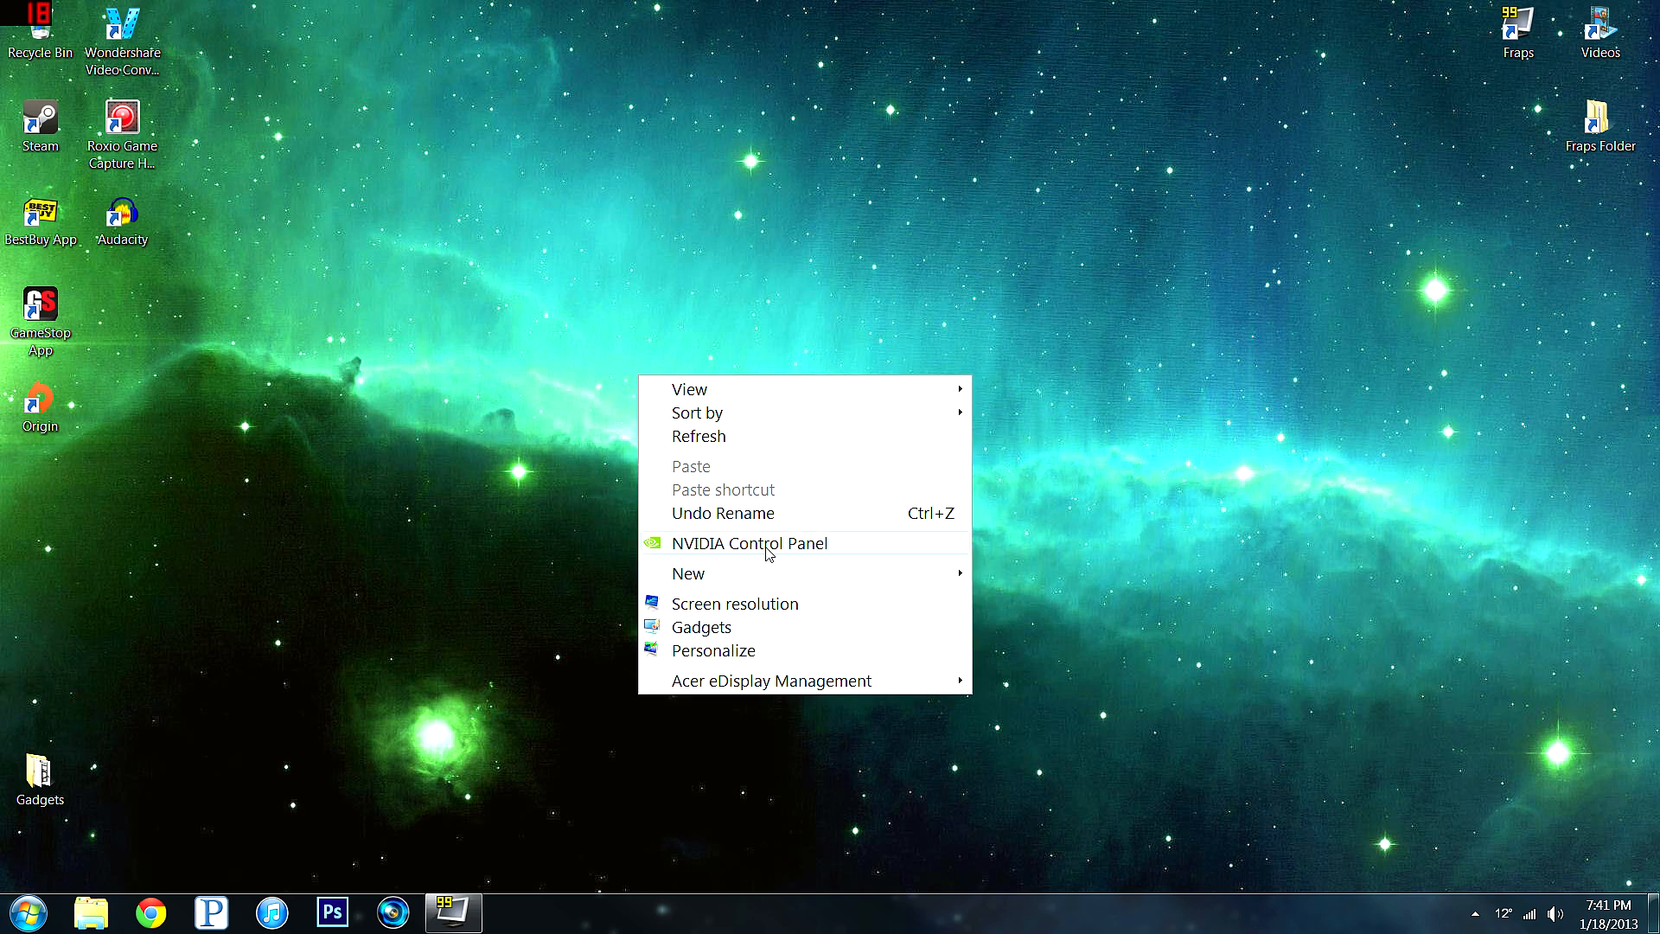
# Step: Launch NVIDIA Control Panel from Start via Control Panel's Hardware and Sound category
pyautogui.click(21, 910)
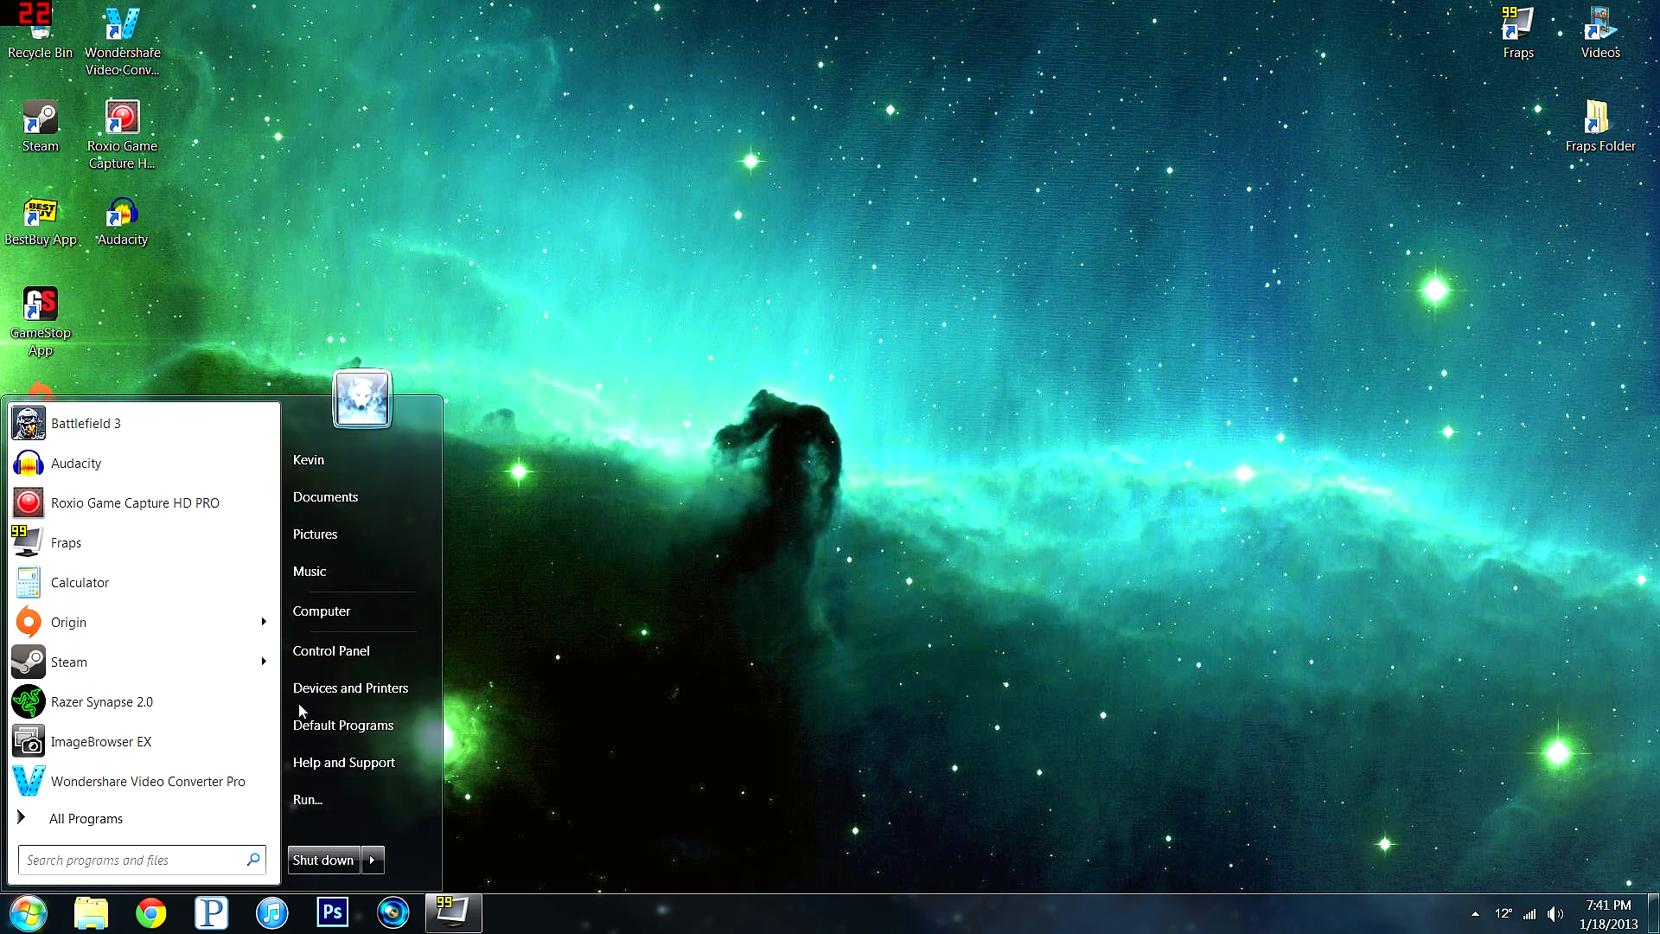
pyautogui.click(330, 650)
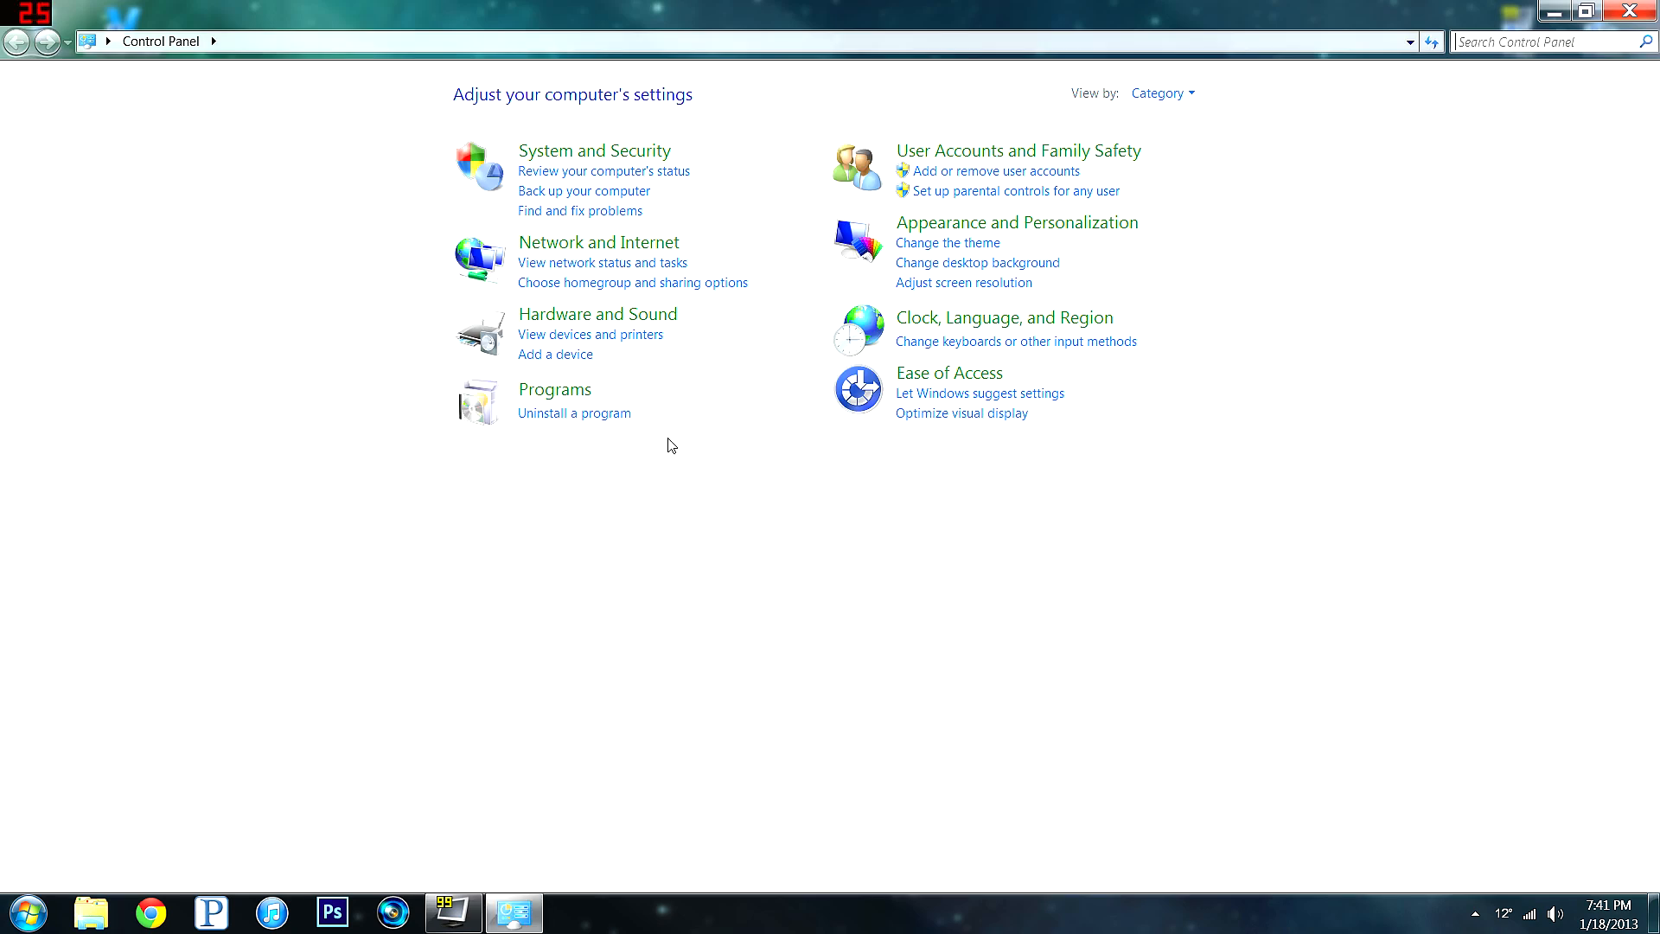
pyautogui.click(597, 314)
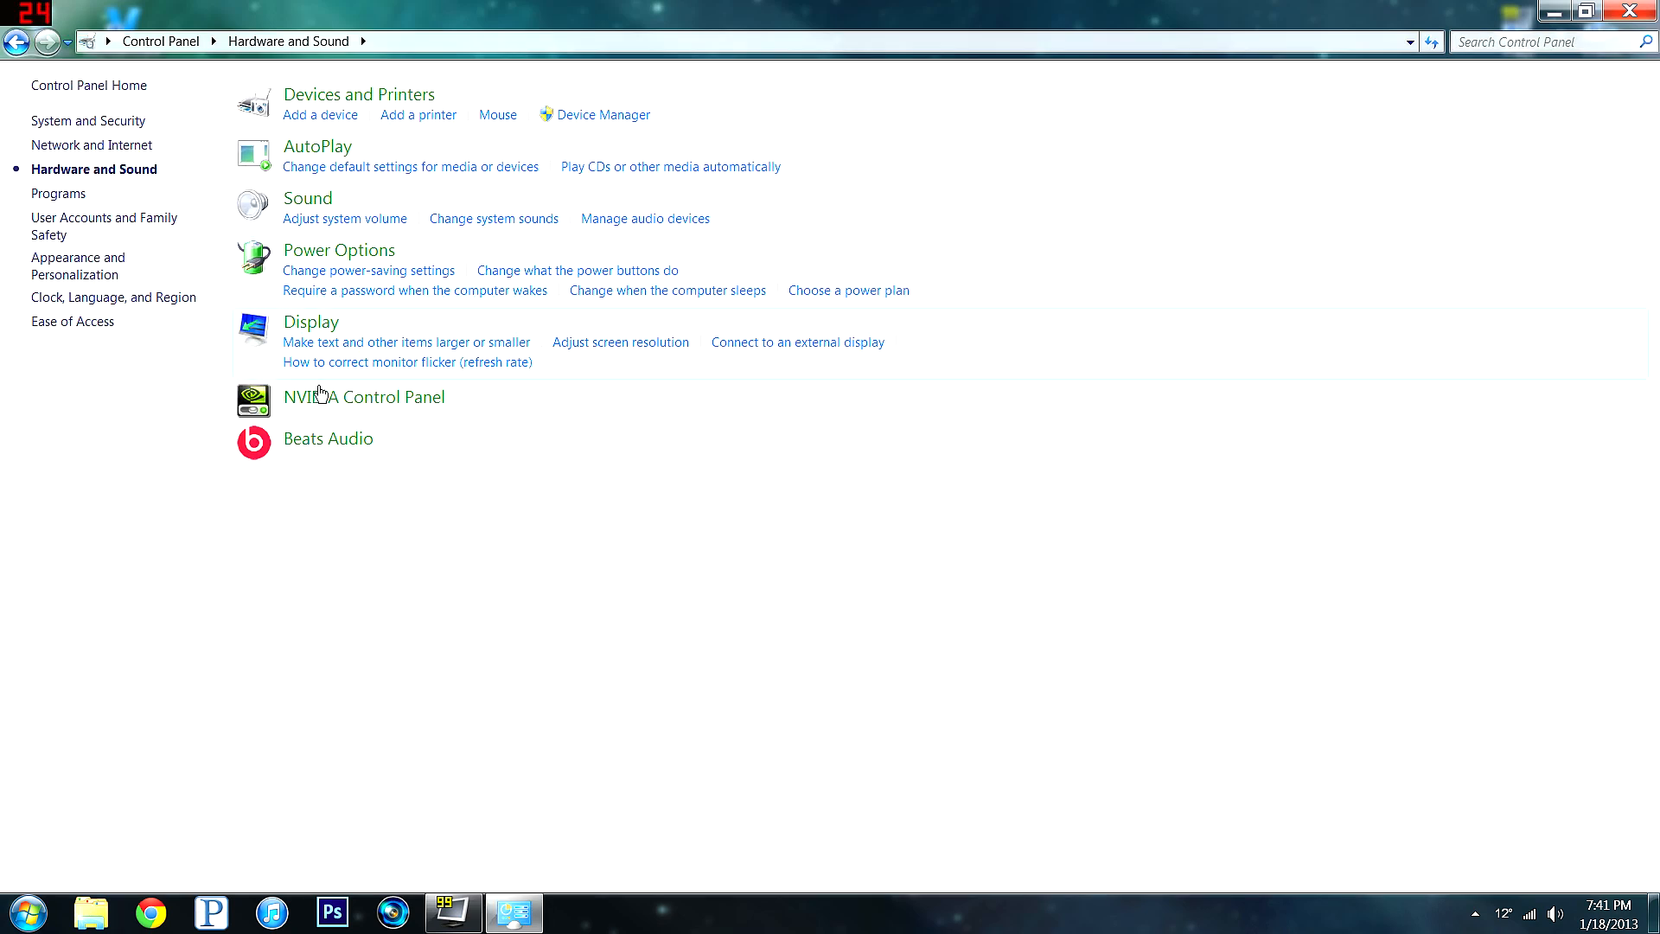
pyautogui.moveTo(327, 405)
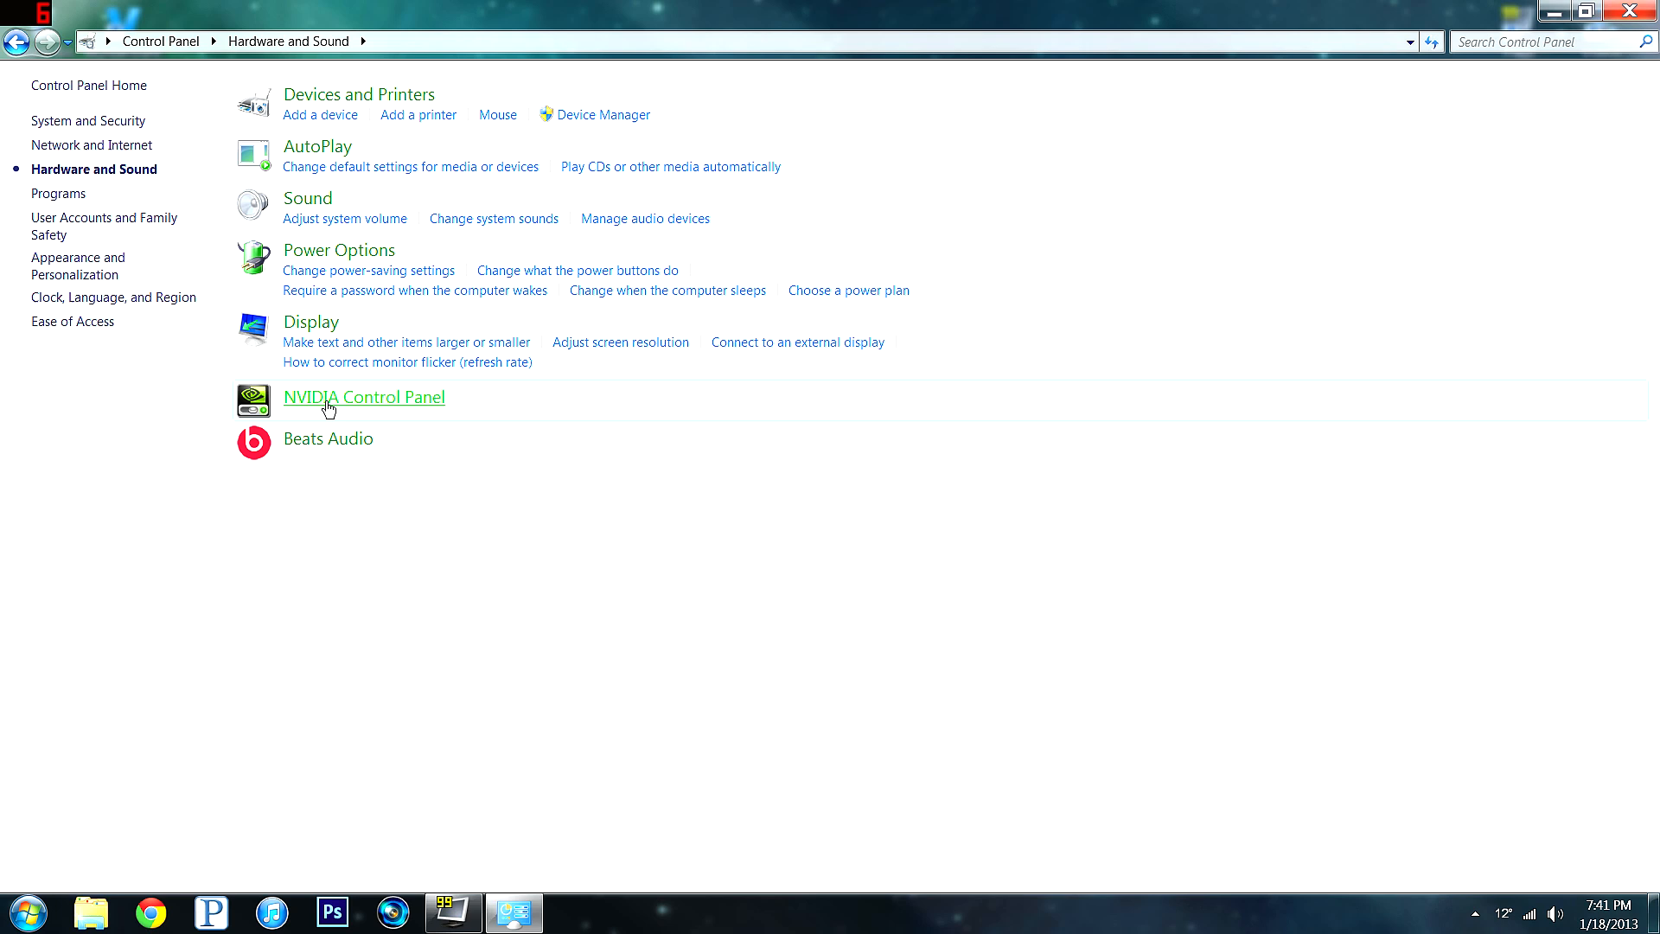
pyautogui.click(364, 397)
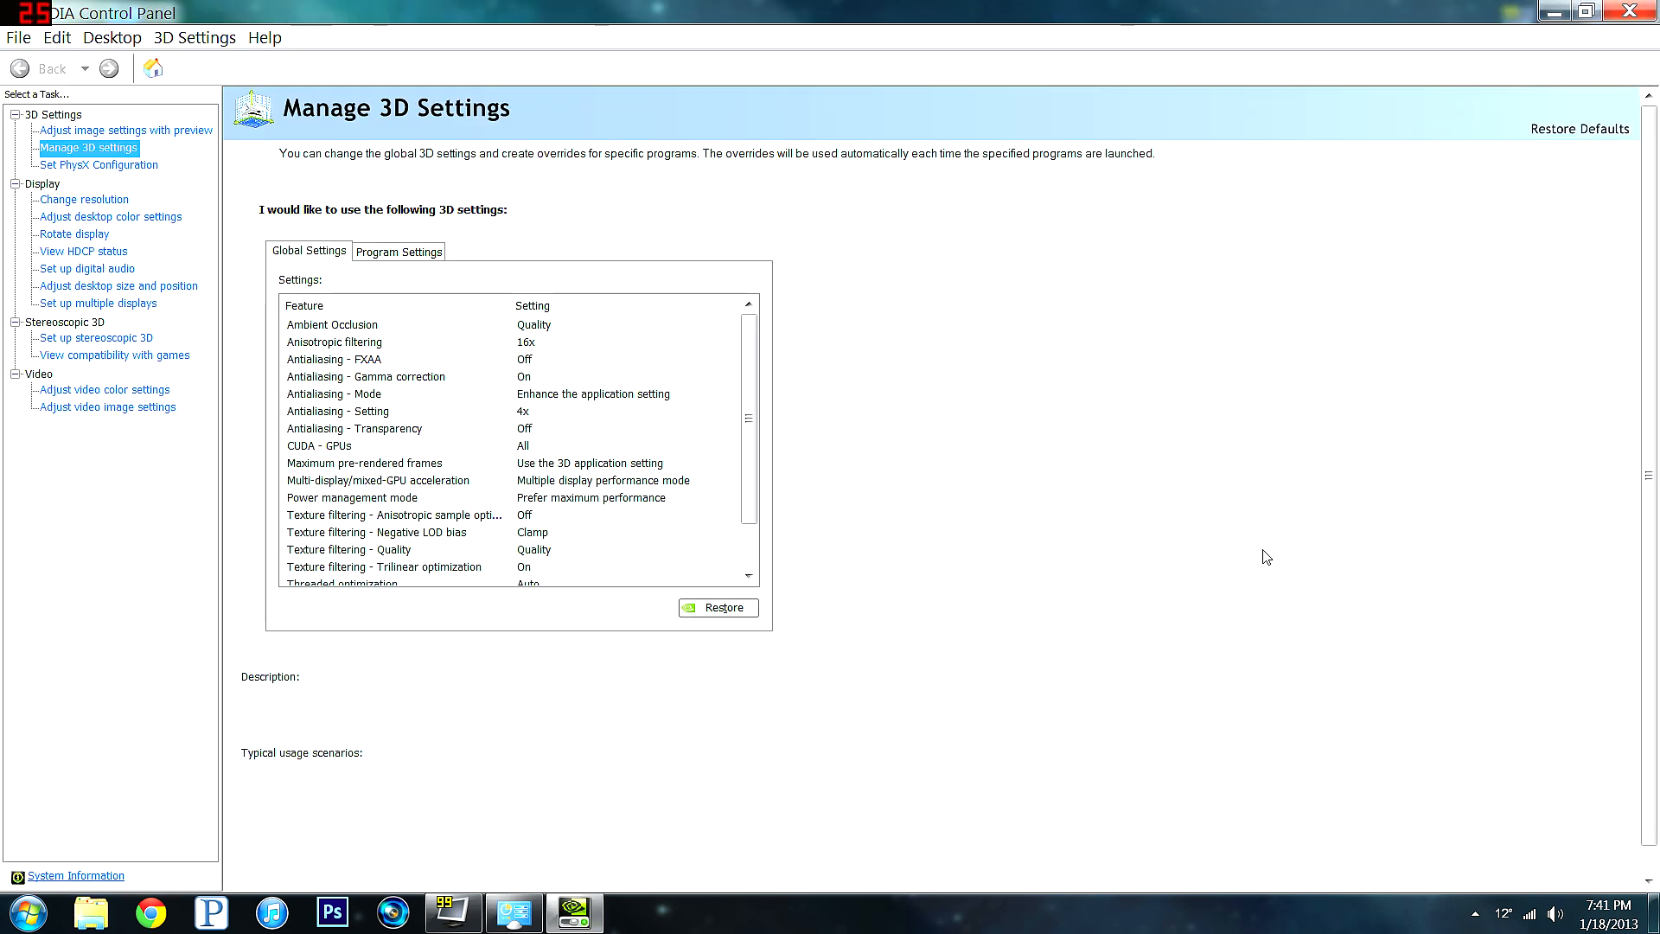
pyautogui.moveTo(1216, 445)
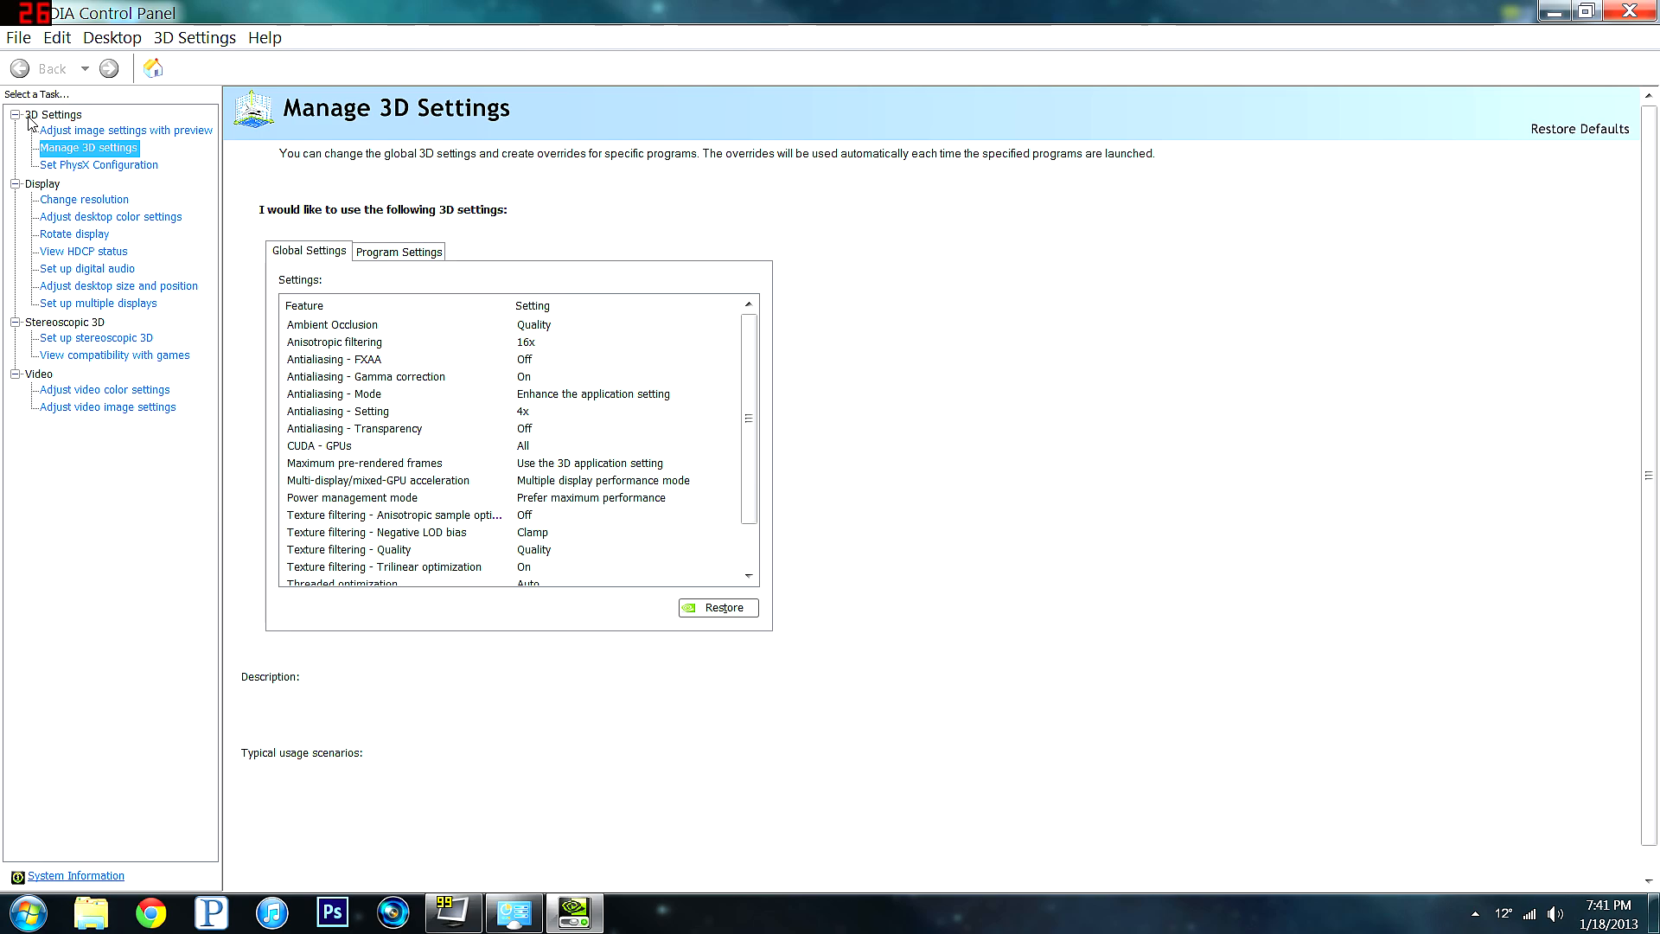
pyautogui.moveTo(169, 344)
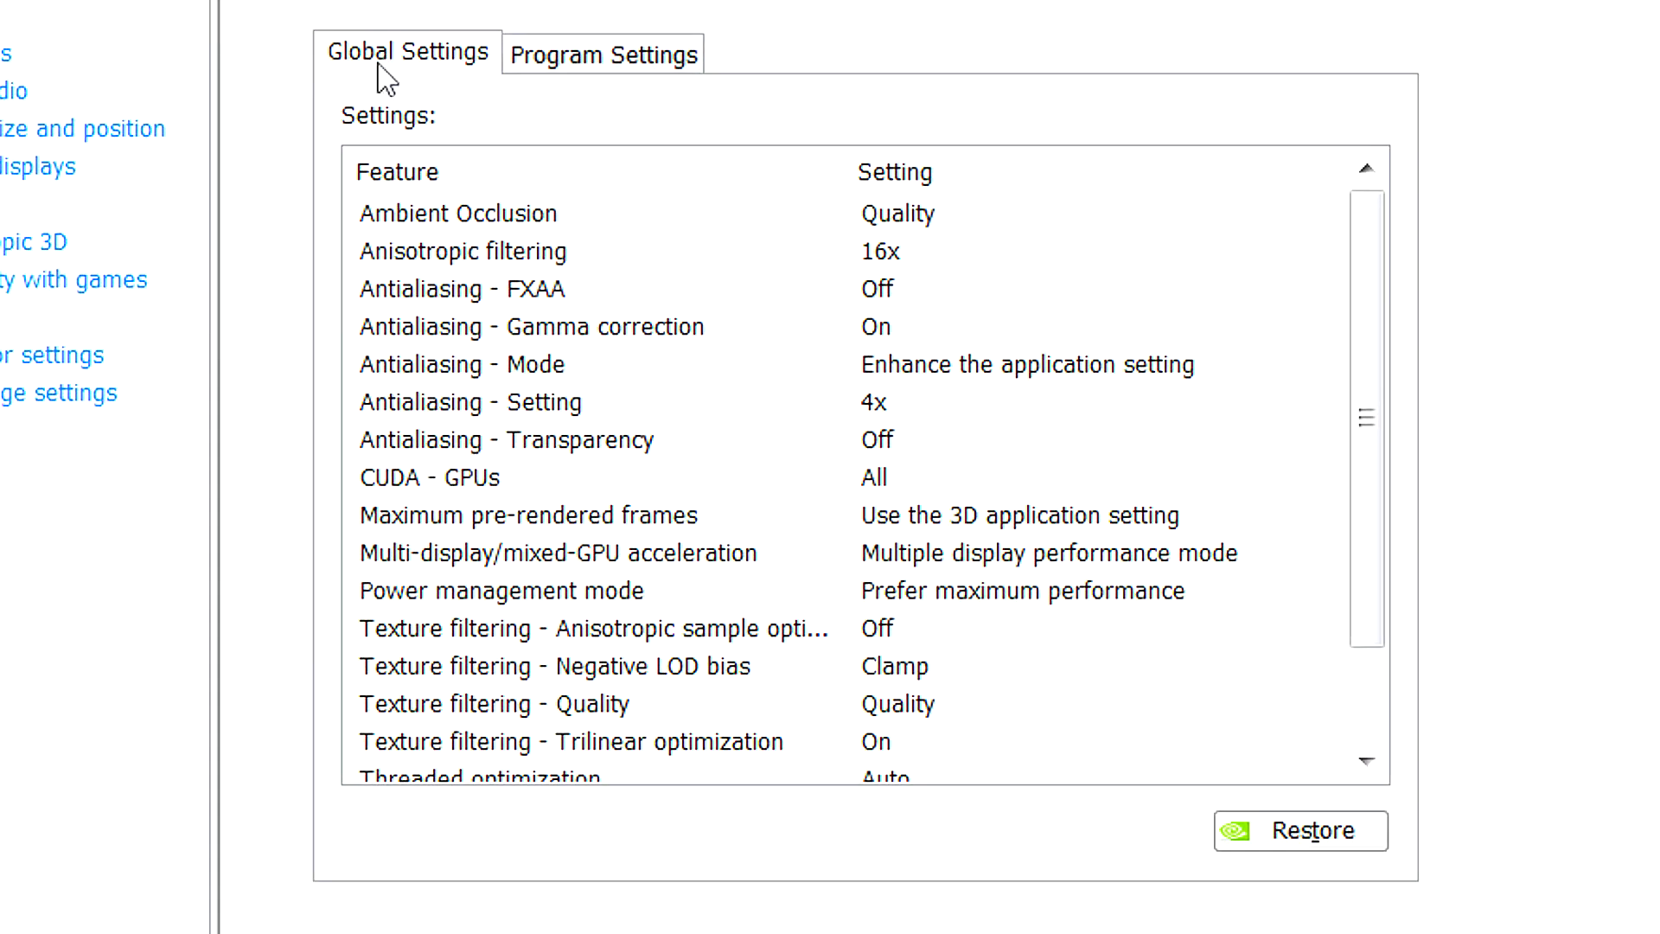
pyautogui.moveTo(931, 222)
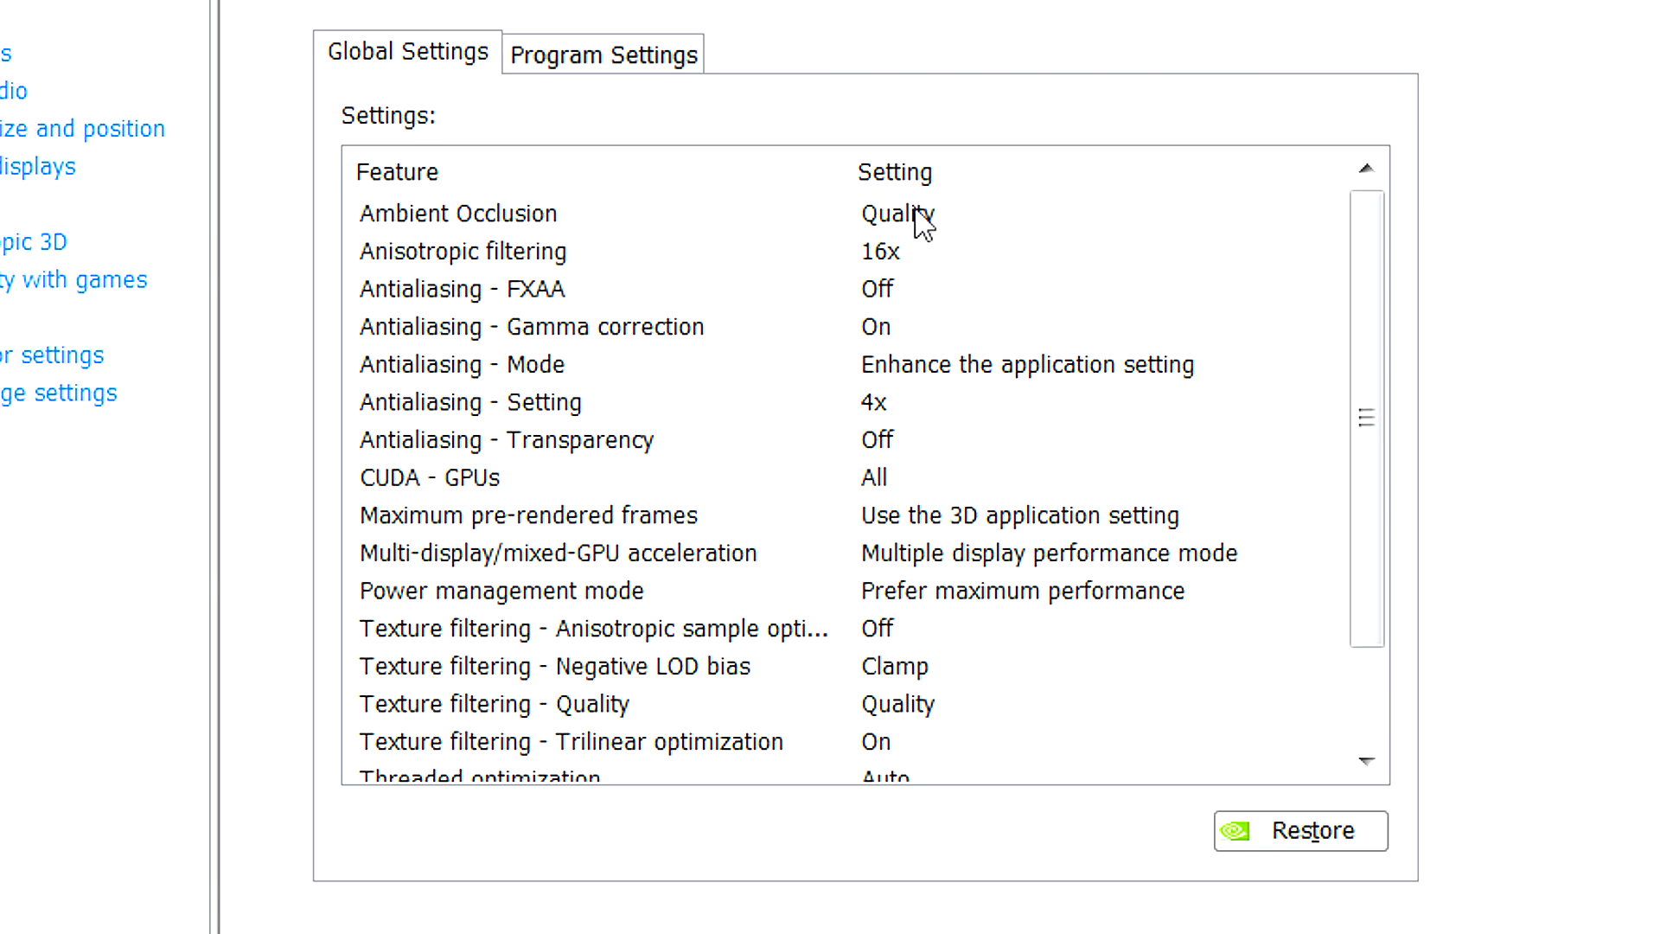
pyautogui.moveTo(923, 824)
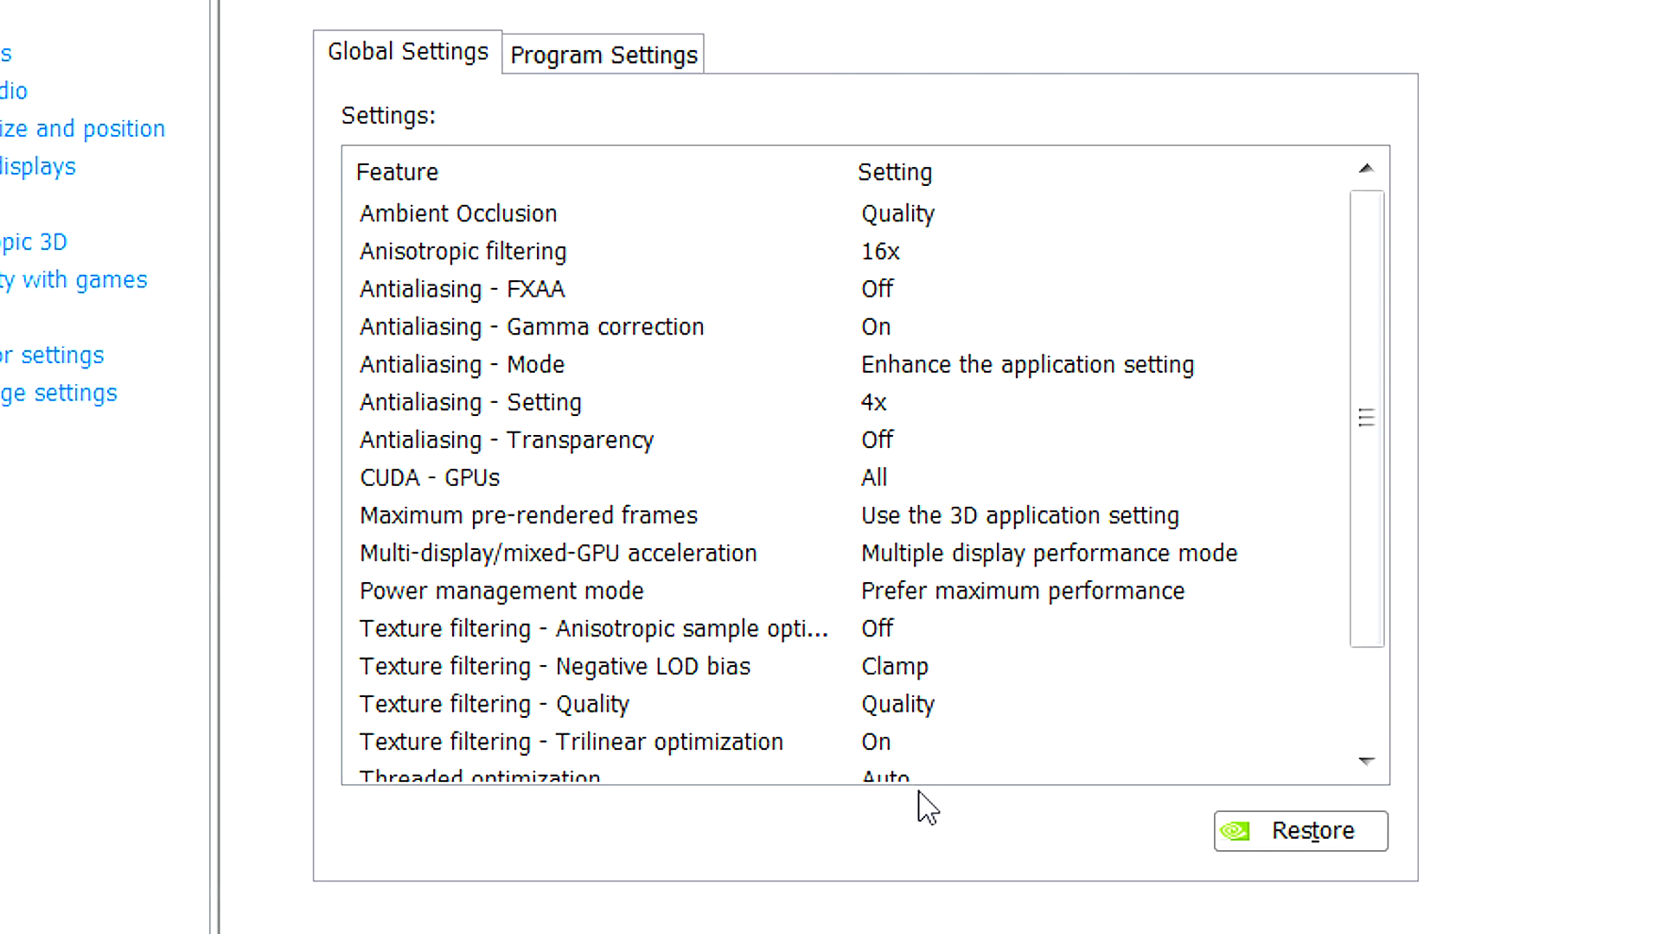
pyautogui.moveTo(1368, 358)
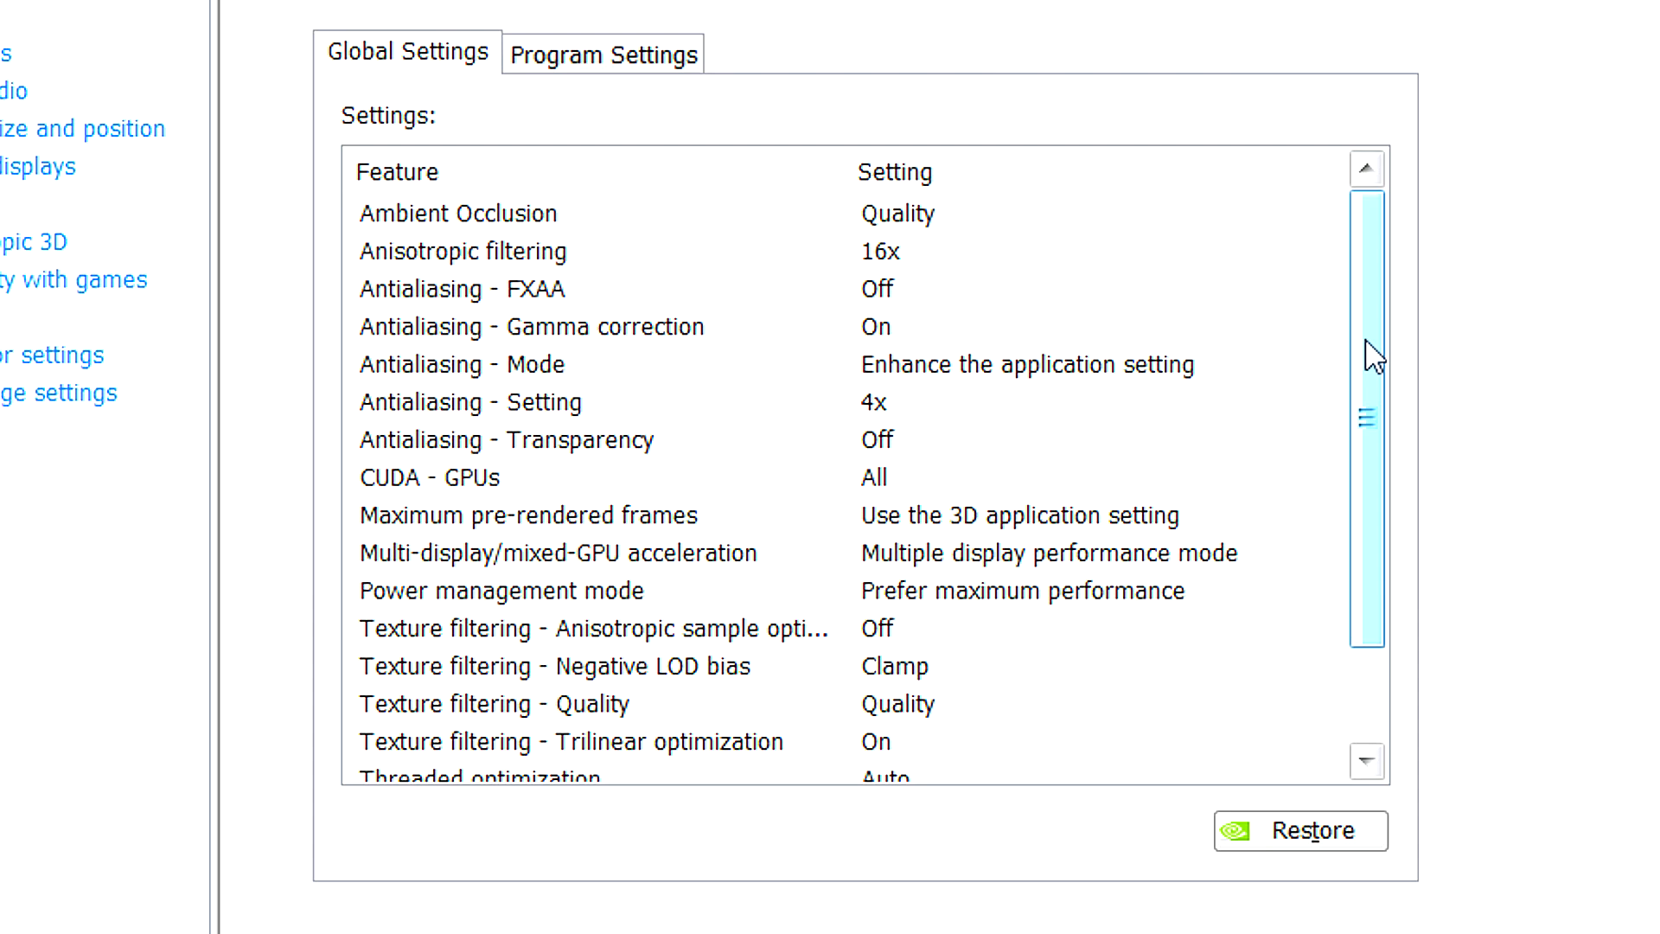
pyautogui.moveTo(1384, 307)
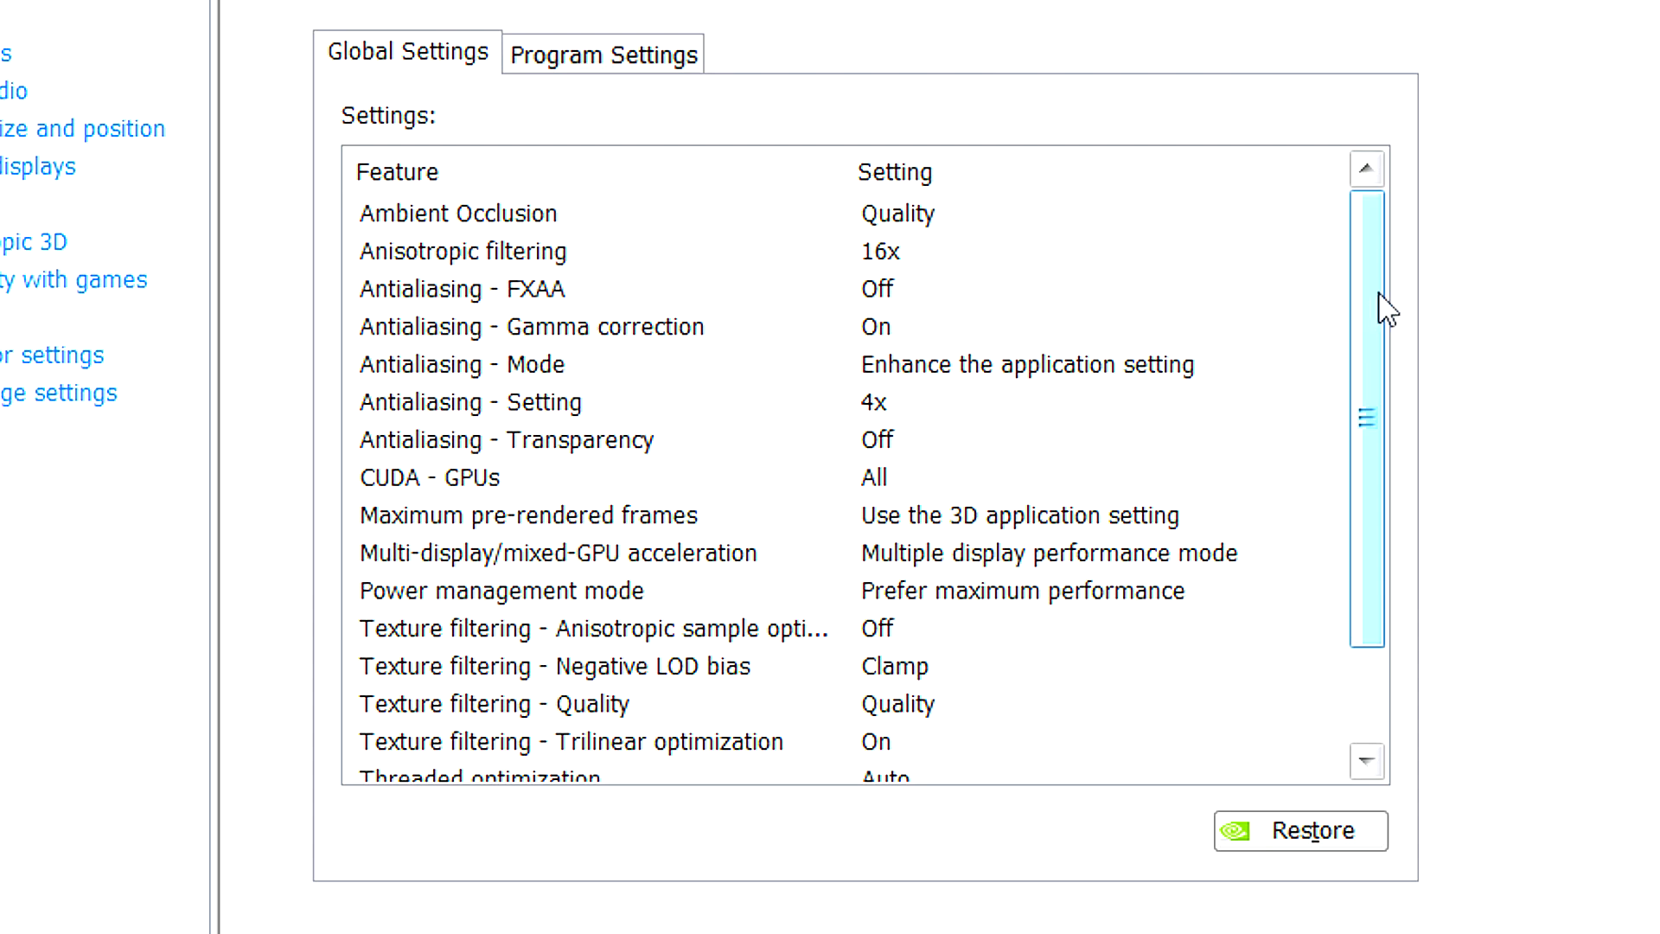
pyautogui.moveTo(1372, 236)
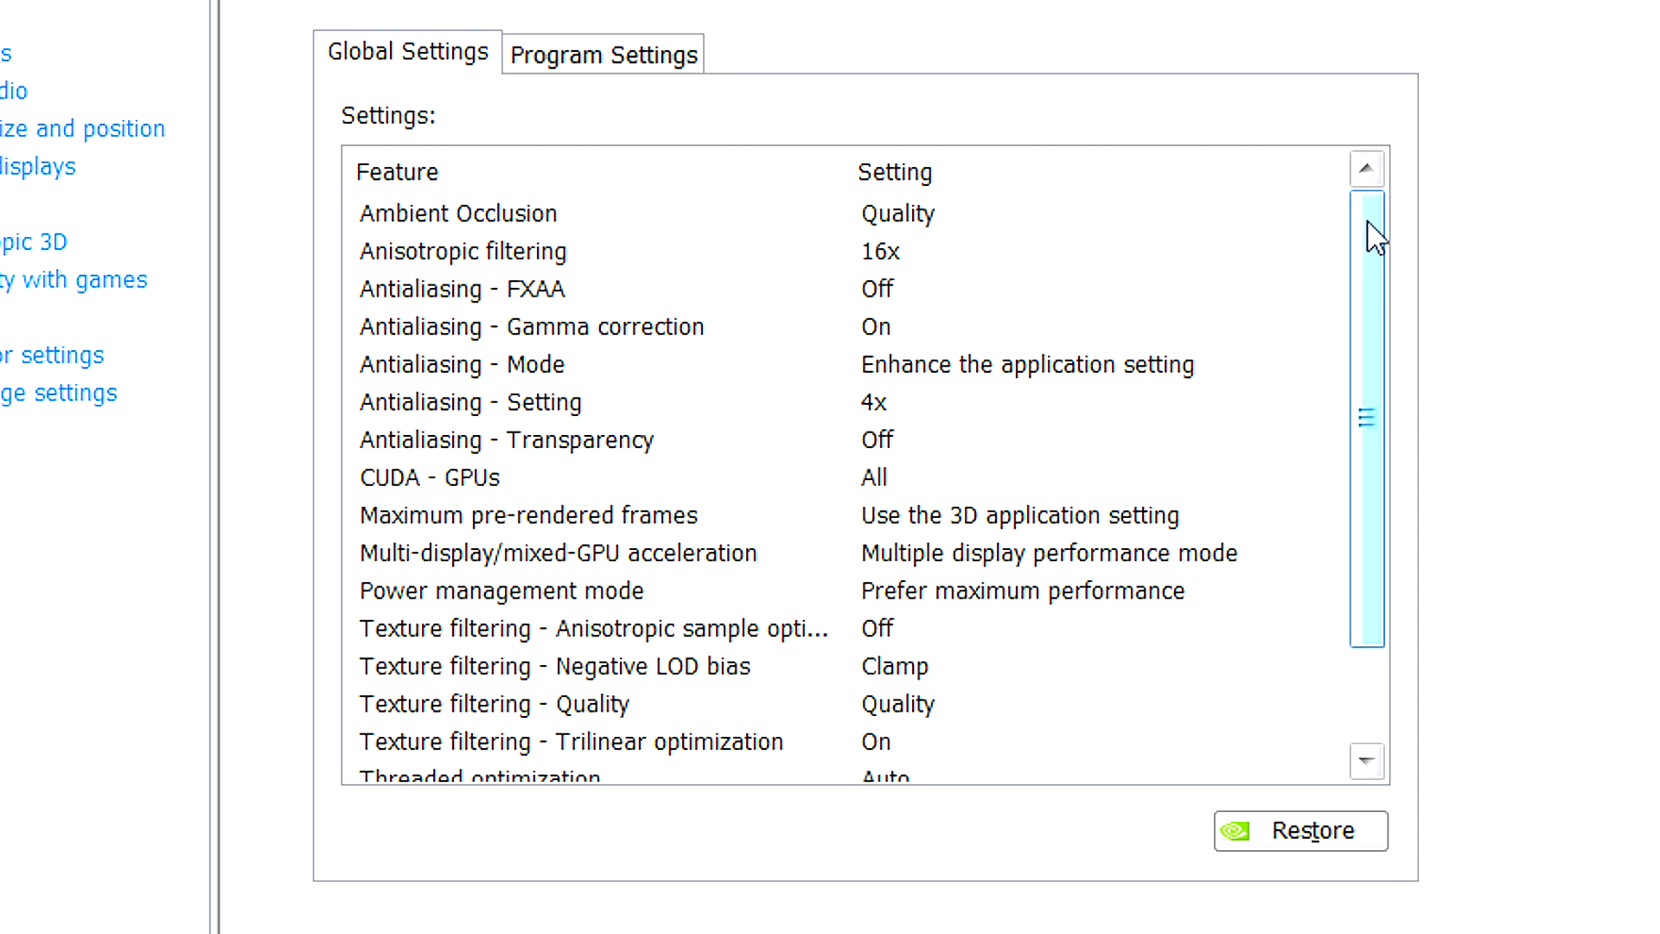
pyautogui.moveTo(1393, 217)
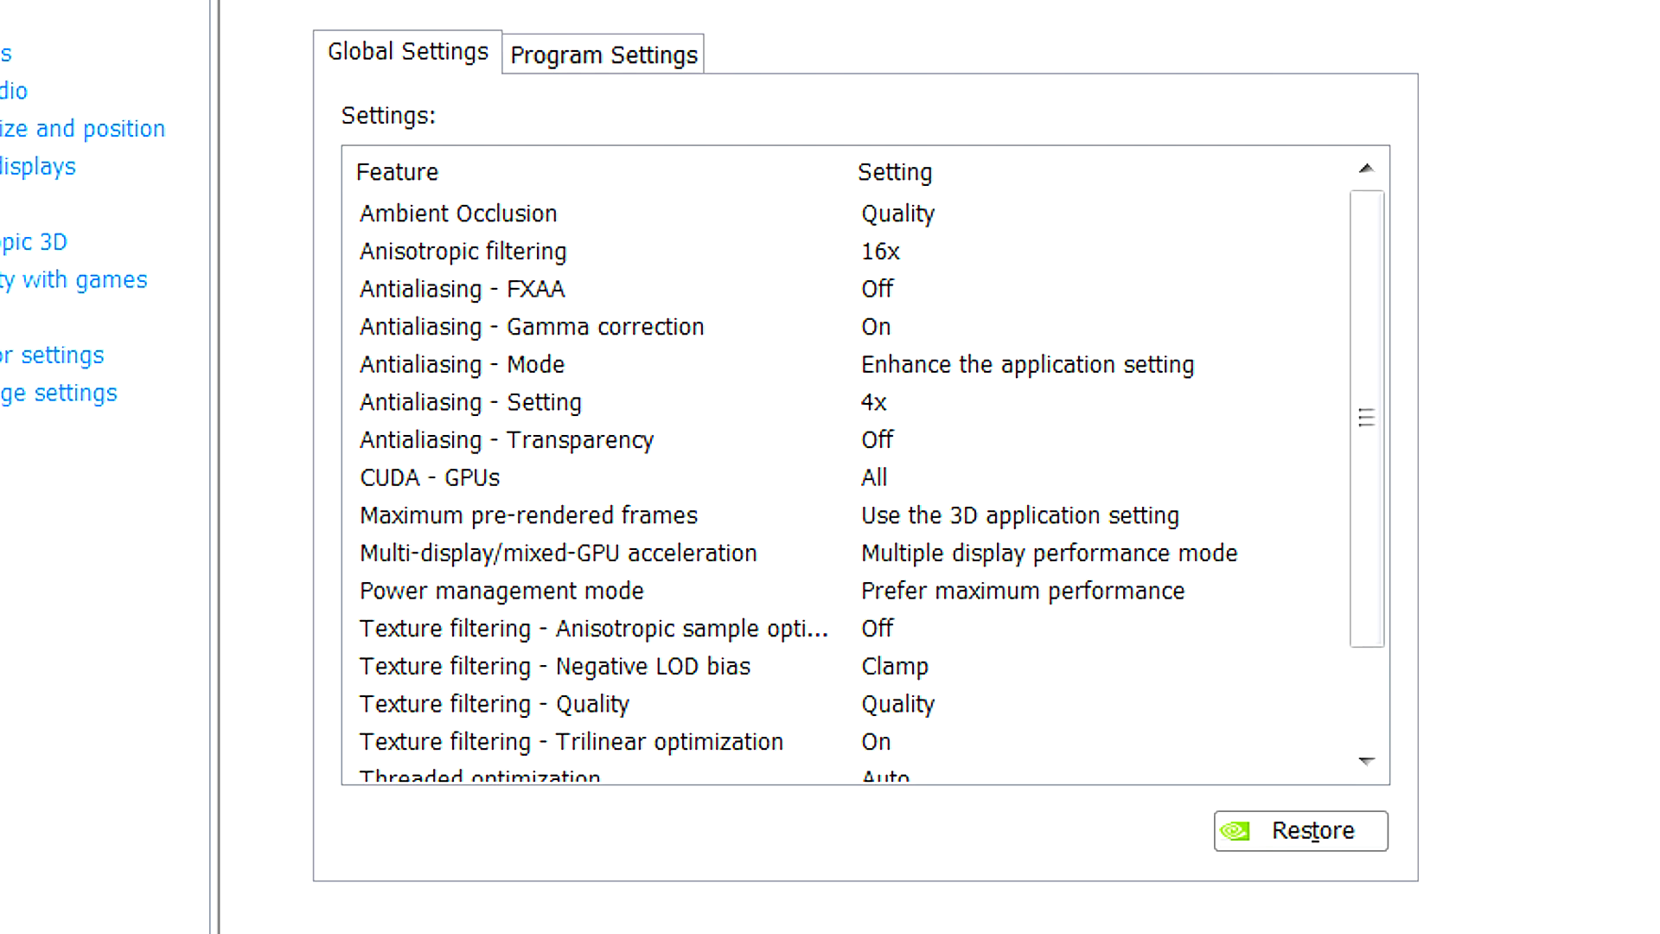
pyautogui.moveTo(1522, 298)
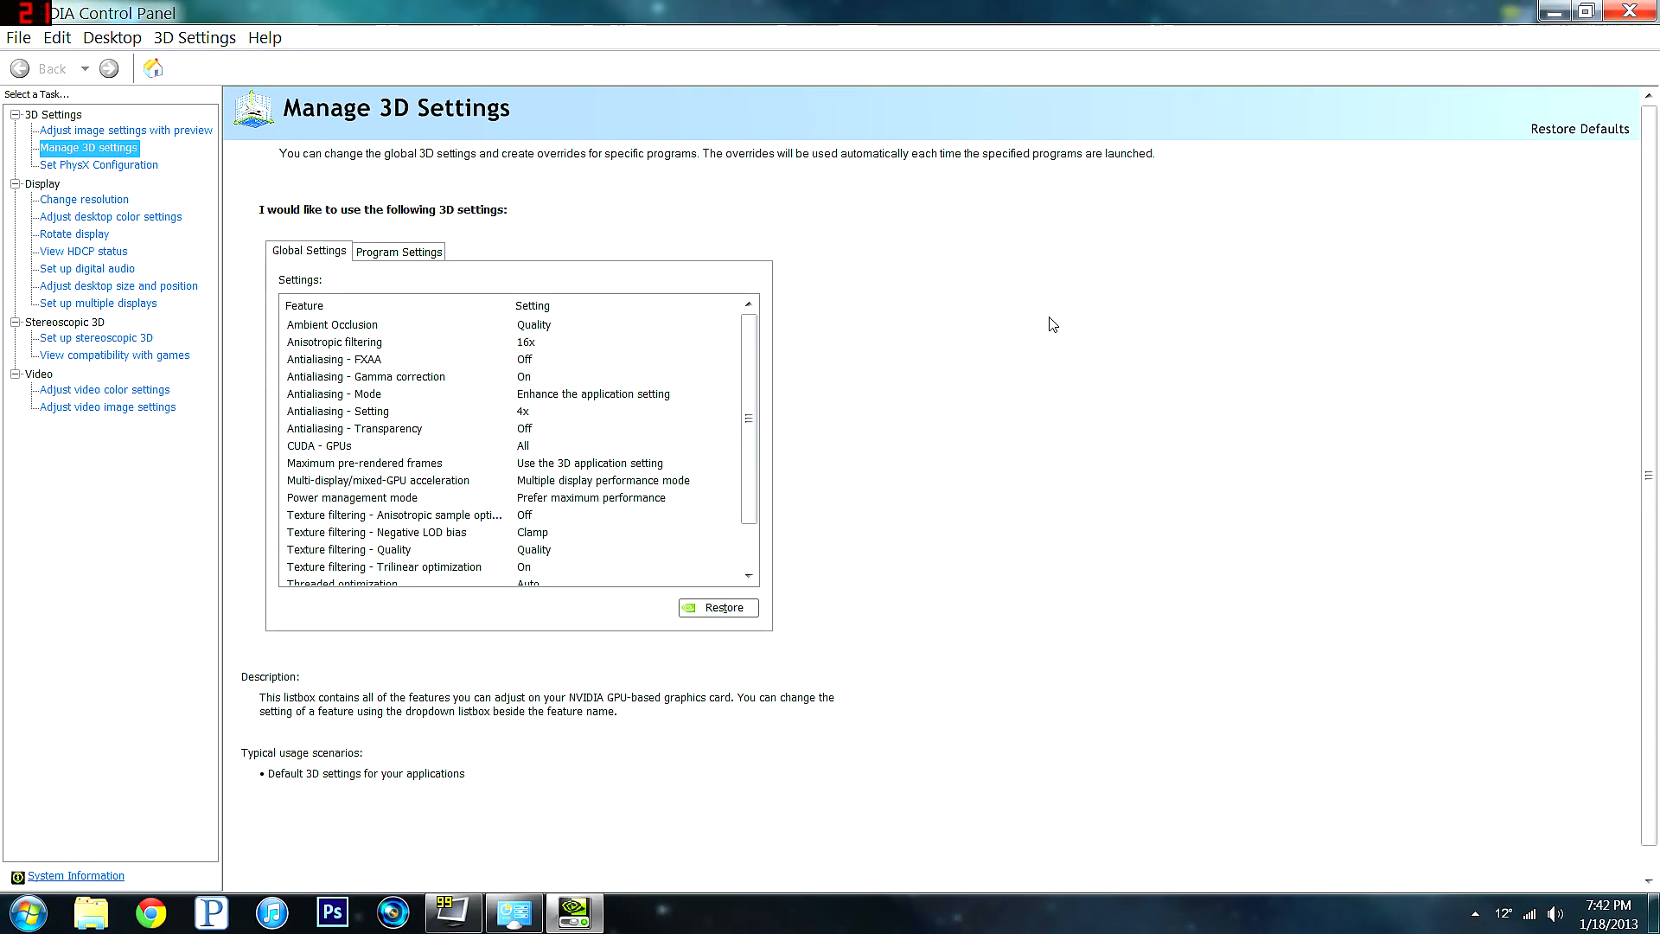
pyautogui.moveTo(1217, 291)
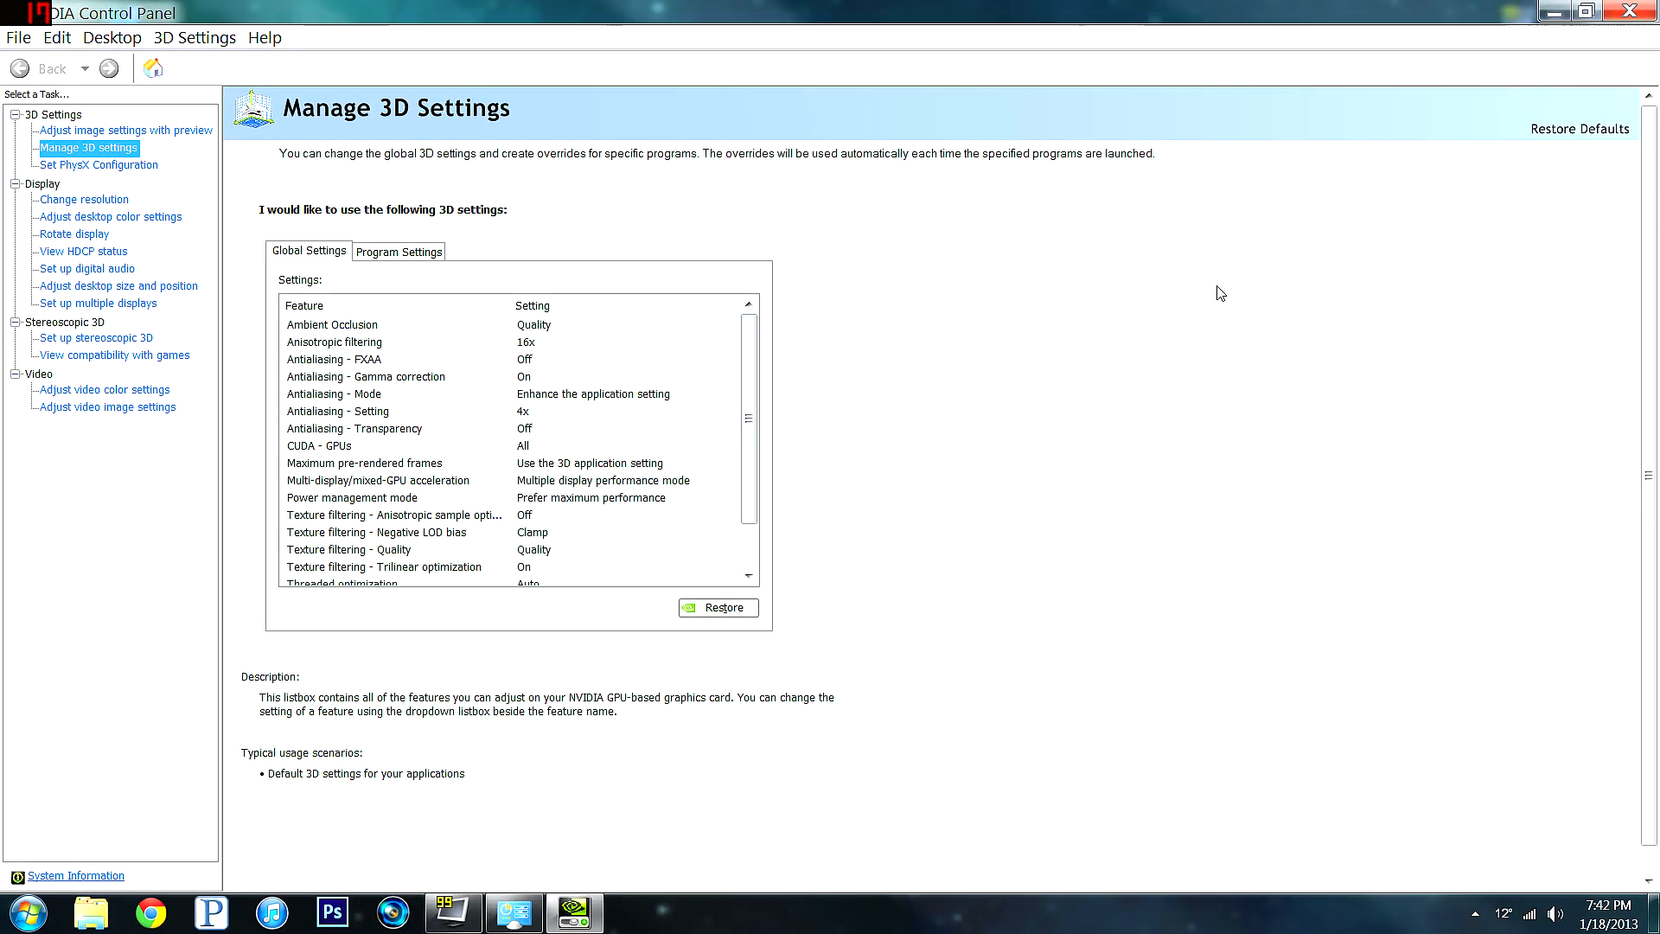
# Step: Close the NVIDIA Control Panel window, leaving Global 3D Settings unchanged
pyautogui.click(365, 463)
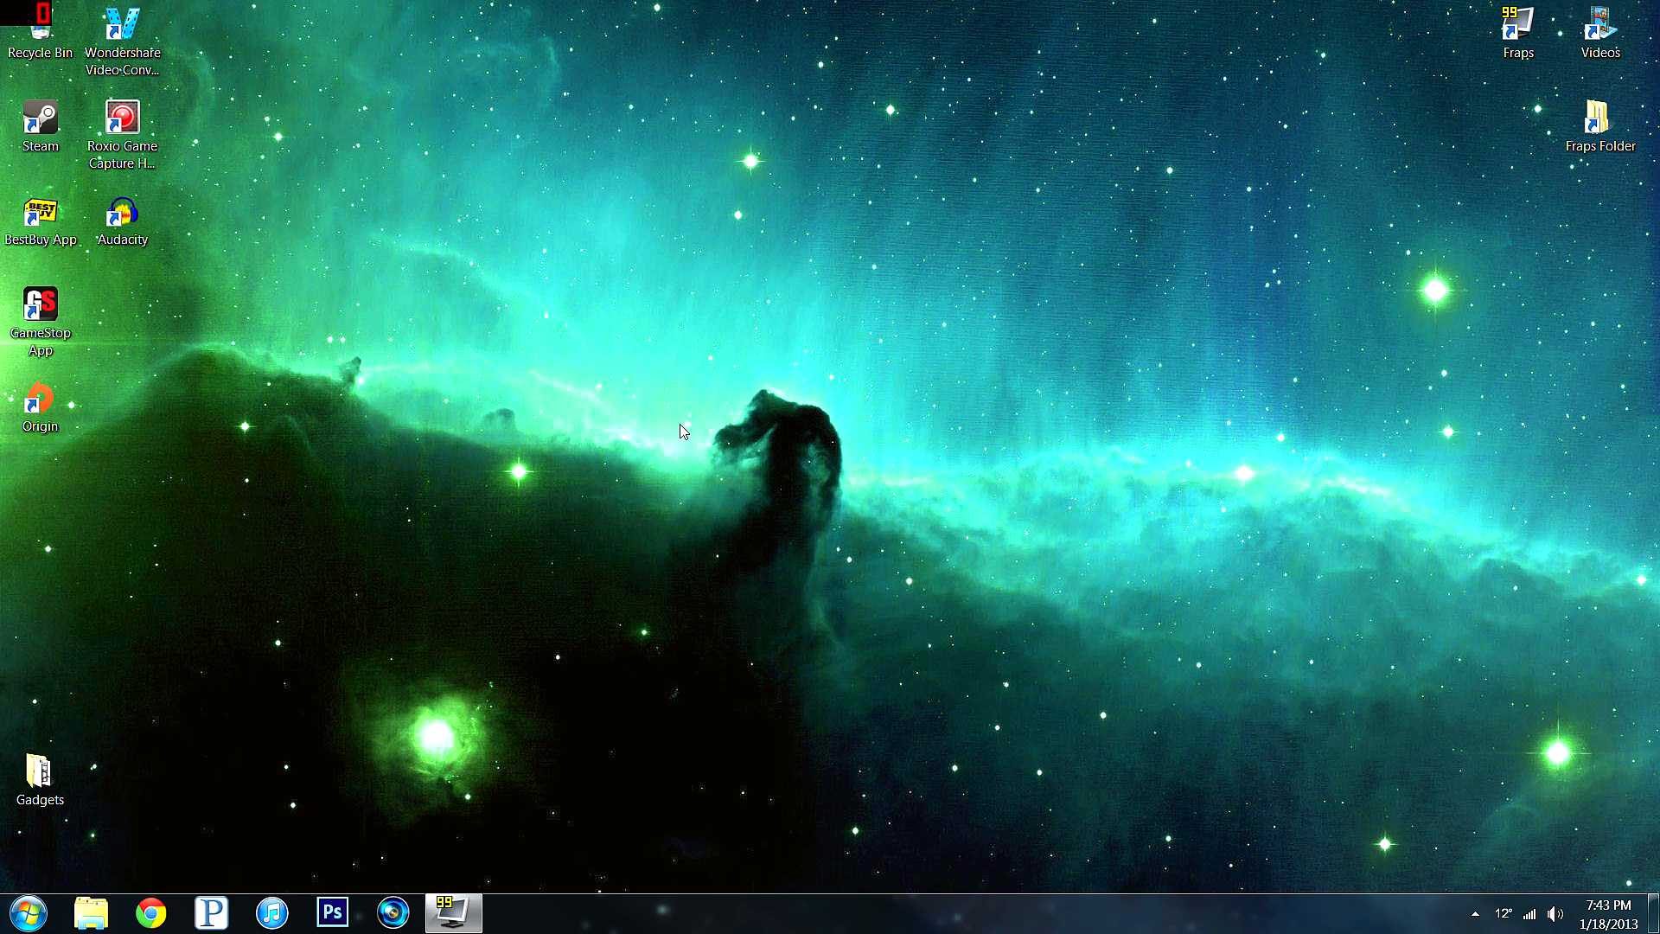
pyautogui.moveTo(629, 624)
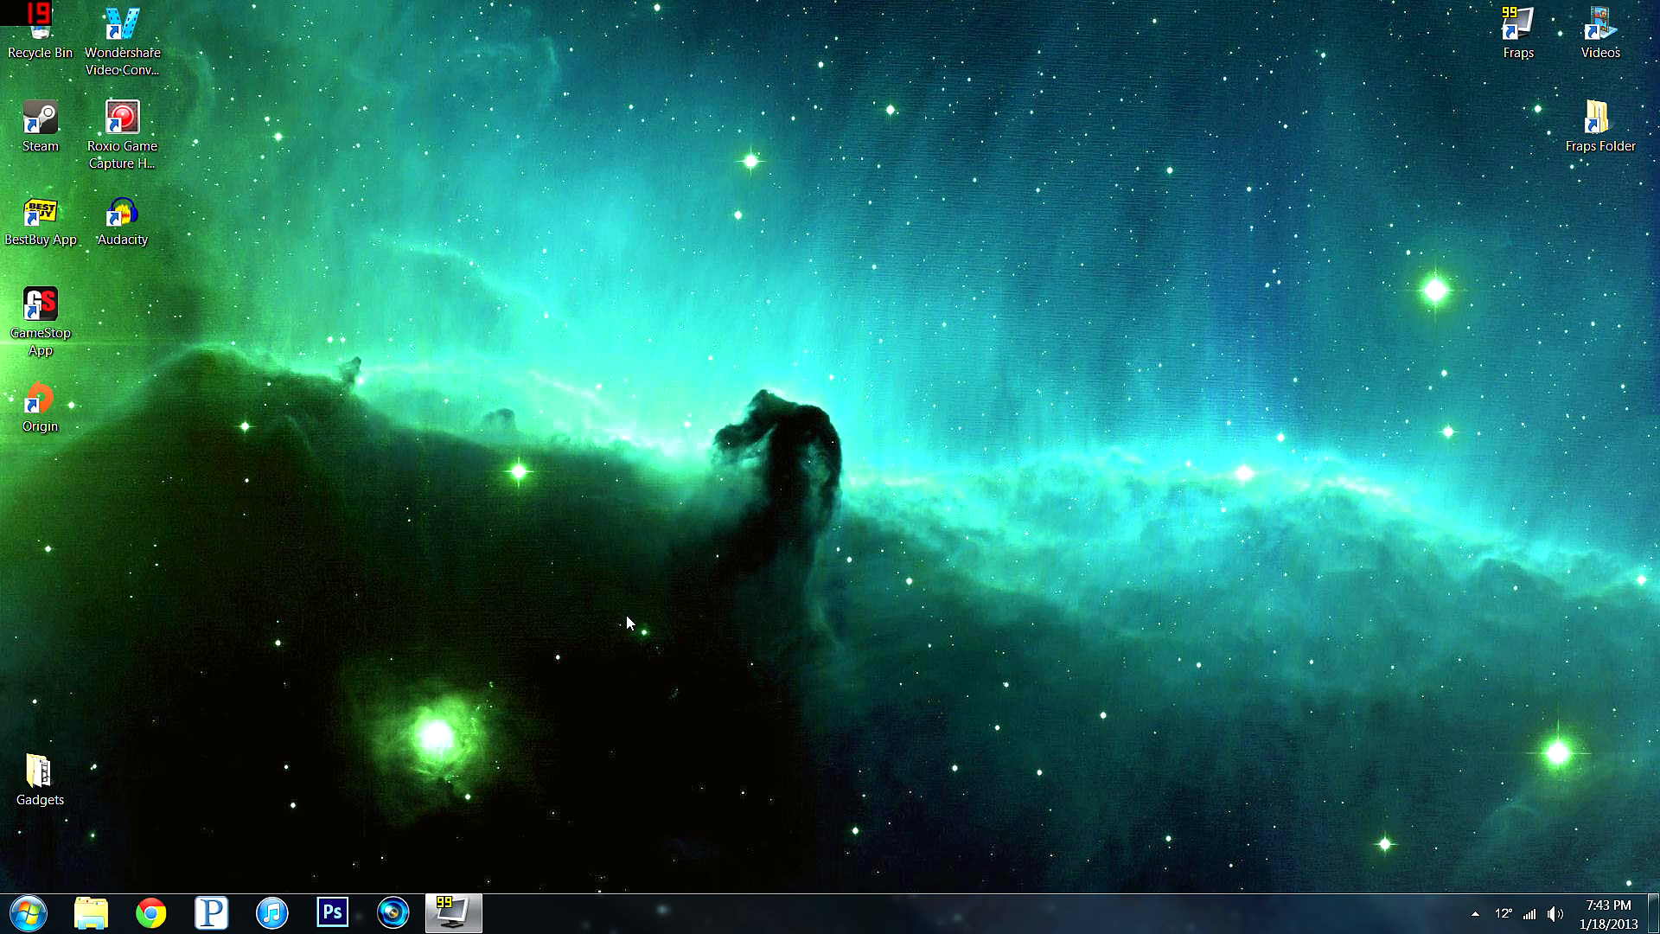